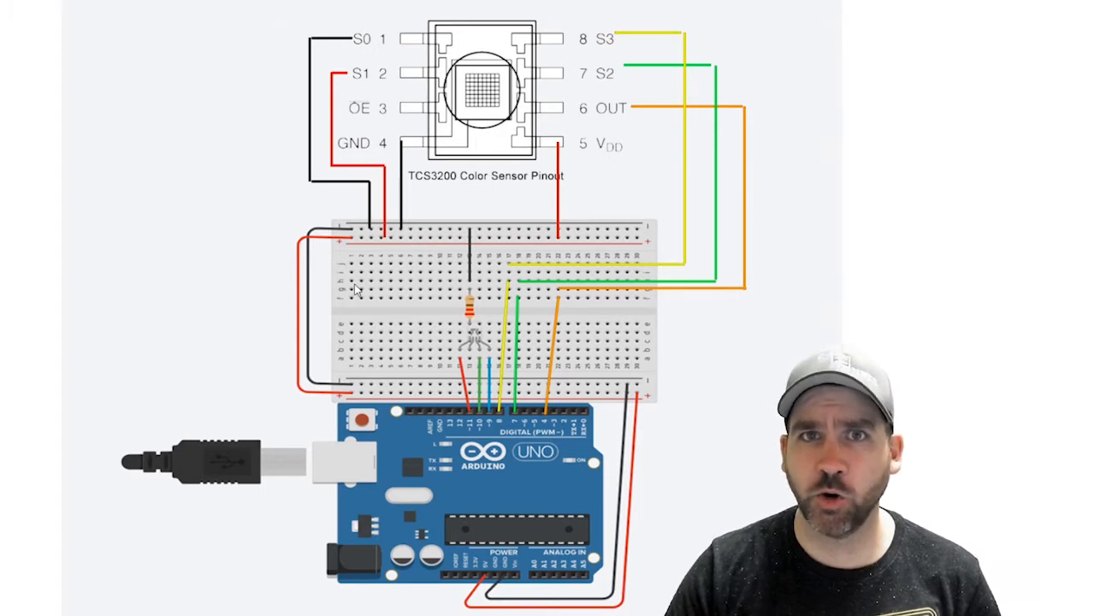
{"action": "mouse_move", "coordinate": [493, 413]}
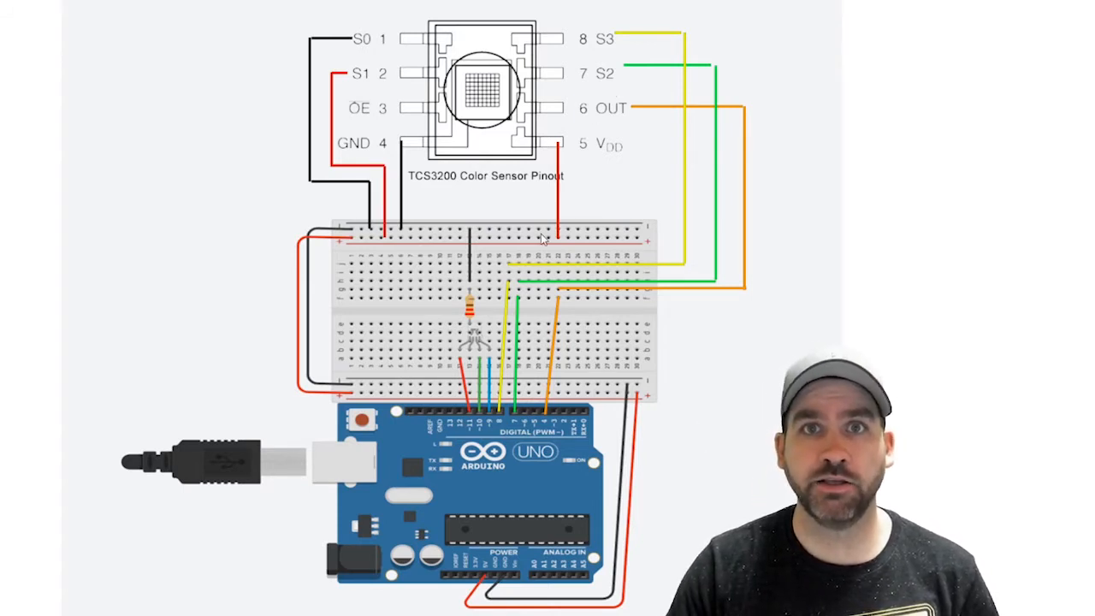
{"action": "mouse_move", "coordinate": [582, 288]}
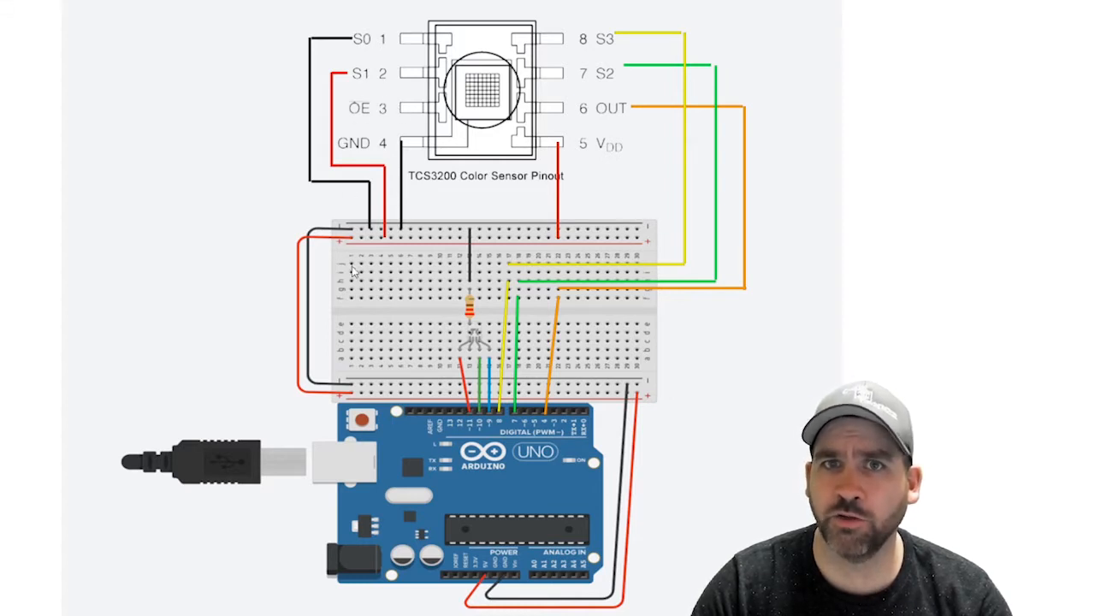
{"action": "mouse_move", "coordinate": [613, 189]}
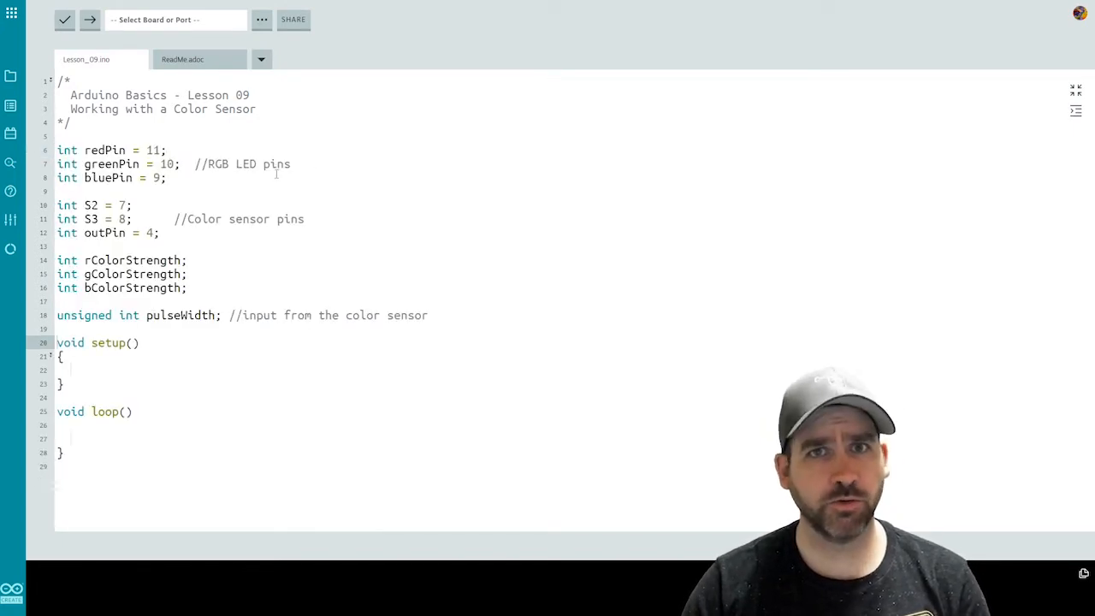
Point out the bColorStrength variable and the unsigned pulseWidth declaration in the globals.
{"action": "double_click", "coordinate": [103, 151]}
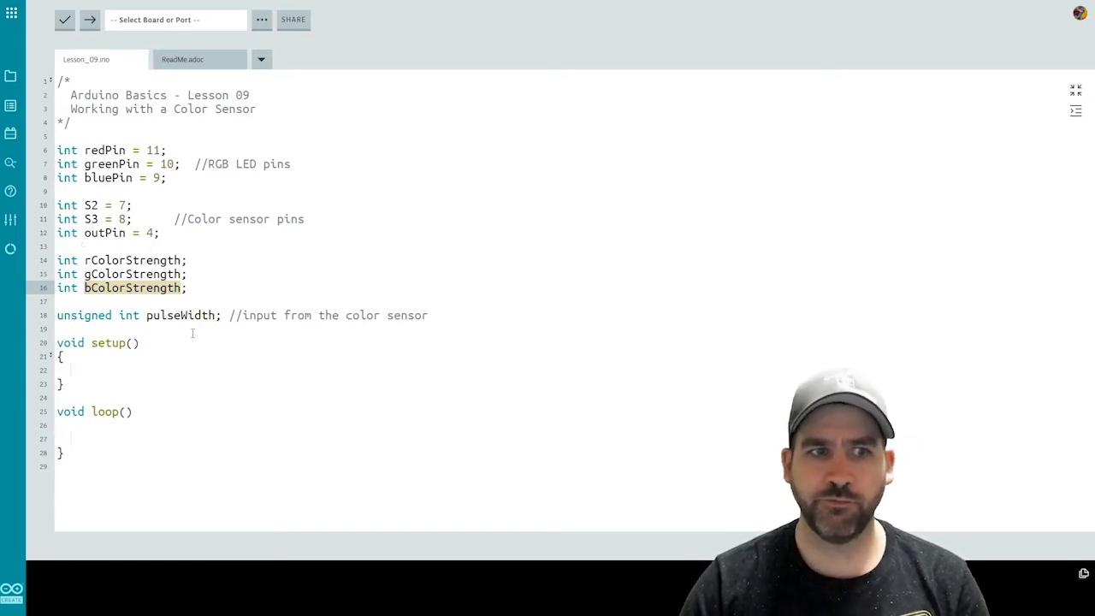
{"action": "double_click", "coordinate": [180, 315]}
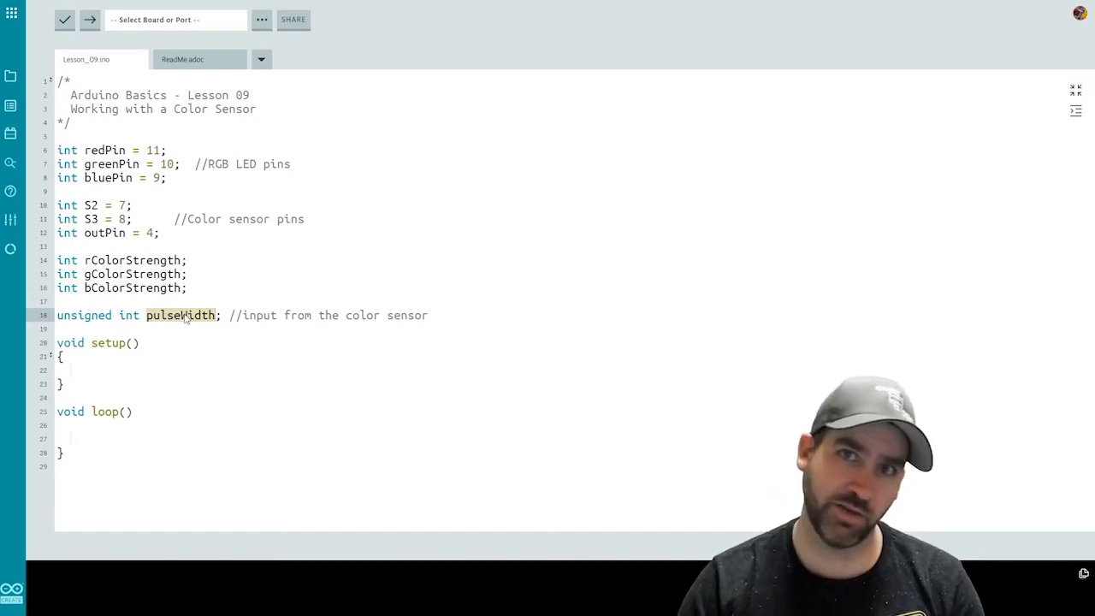
{"action": "double_click", "coordinate": [84, 315]}
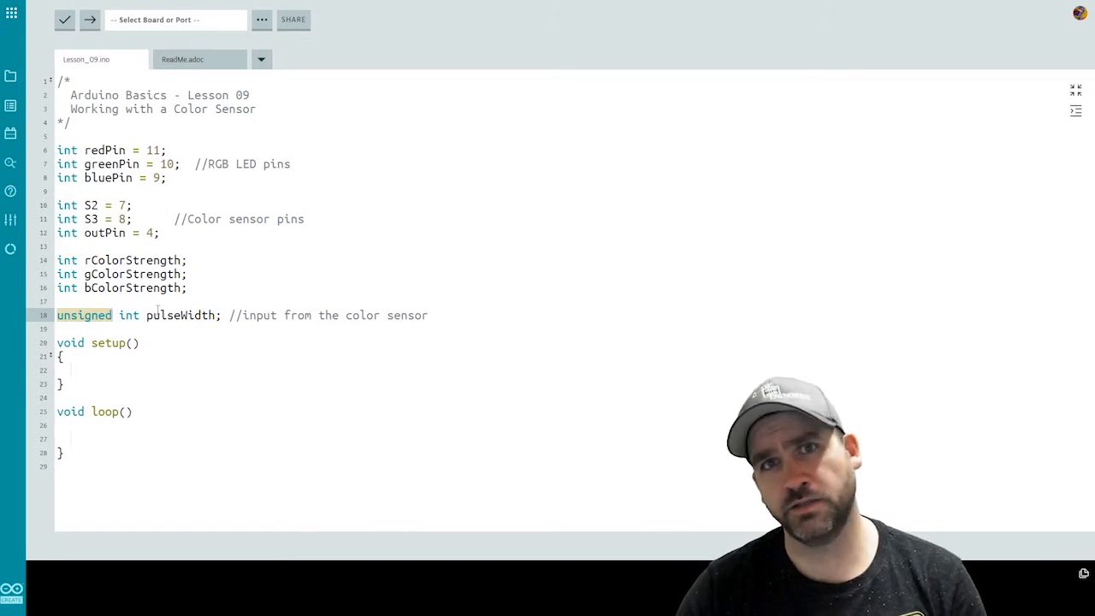
{"action": "double_click", "coordinate": [180, 315]}
{"action": "type", "text": "Serial.begin(9600);"}
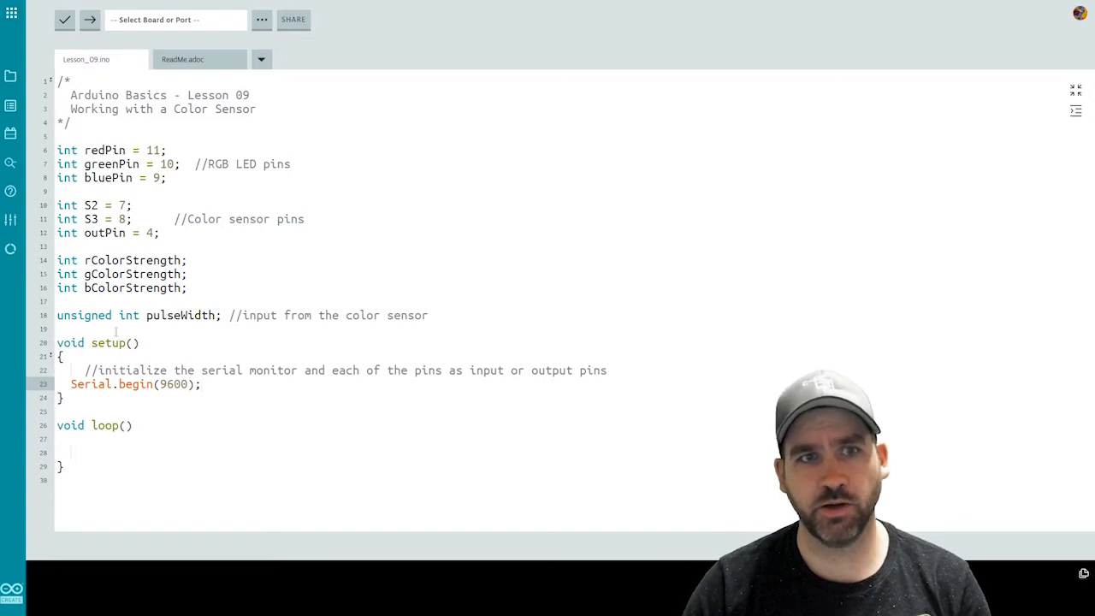
Add Serial.begin(9600) and pinMode calls: LED pins, S2, S3 as OUTPUT, outPin as INPUT.
{"action": "key", "text": "Return"}
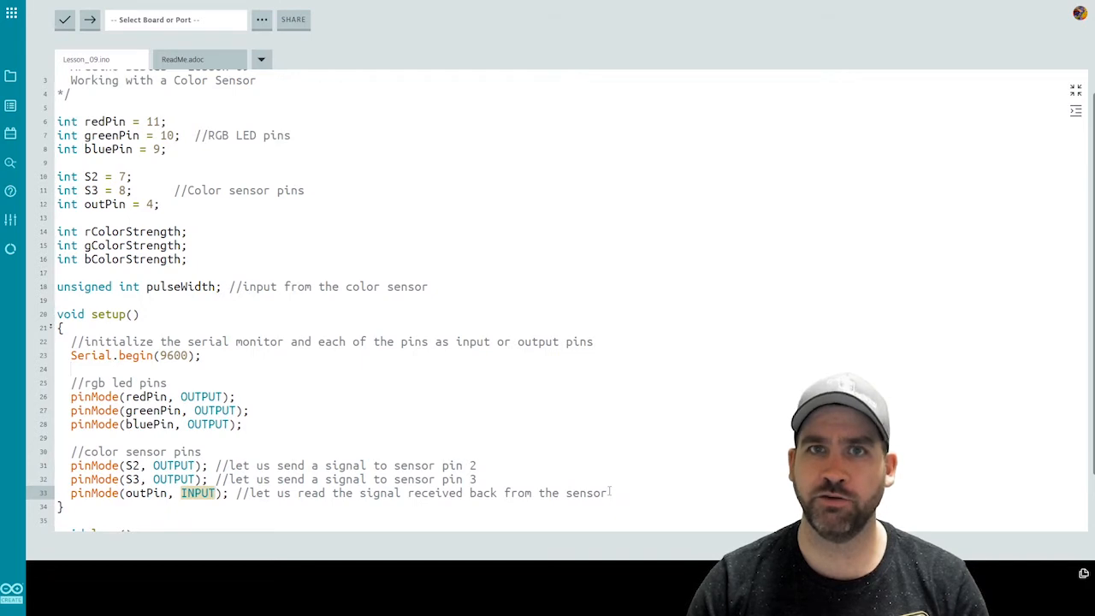
{"action": "scroll", "scroll_direction": "down", "scroll_amount": 3}
{"action": "type", "text": "pulseWidth = pulseIn(outPin, LOW); //store in the pulseWidth variable (0-2560 approx range)"}
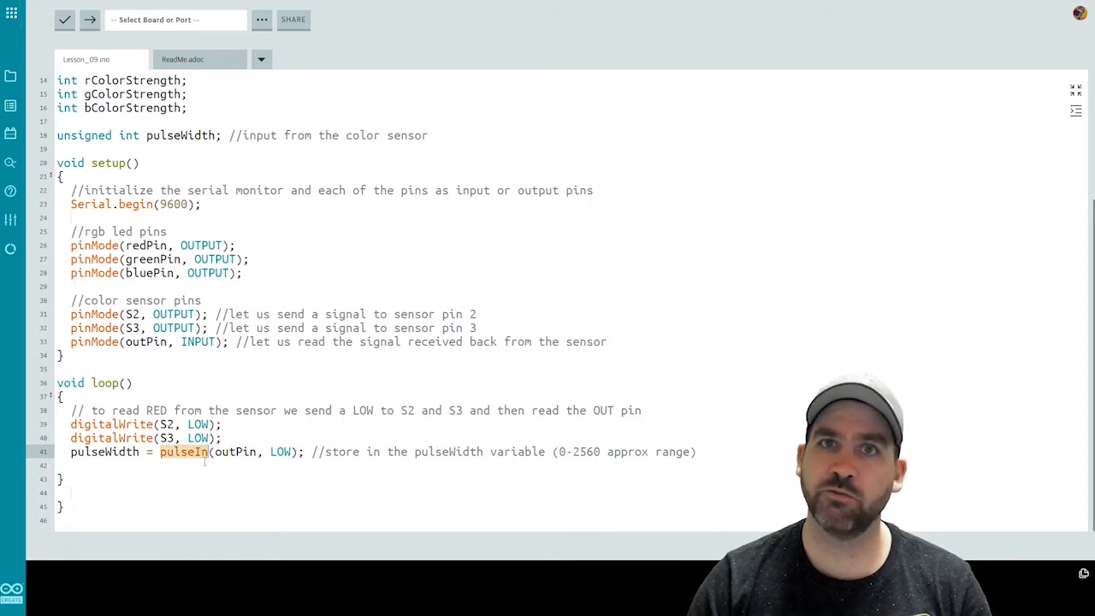
Add digitalWrite(S2, LOW), digitalWrite(S3, LOW) and pulseWidth = pulseIn(outPin, LOW) for red.
{"action": "double_click", "coordinate": [236, 452]}
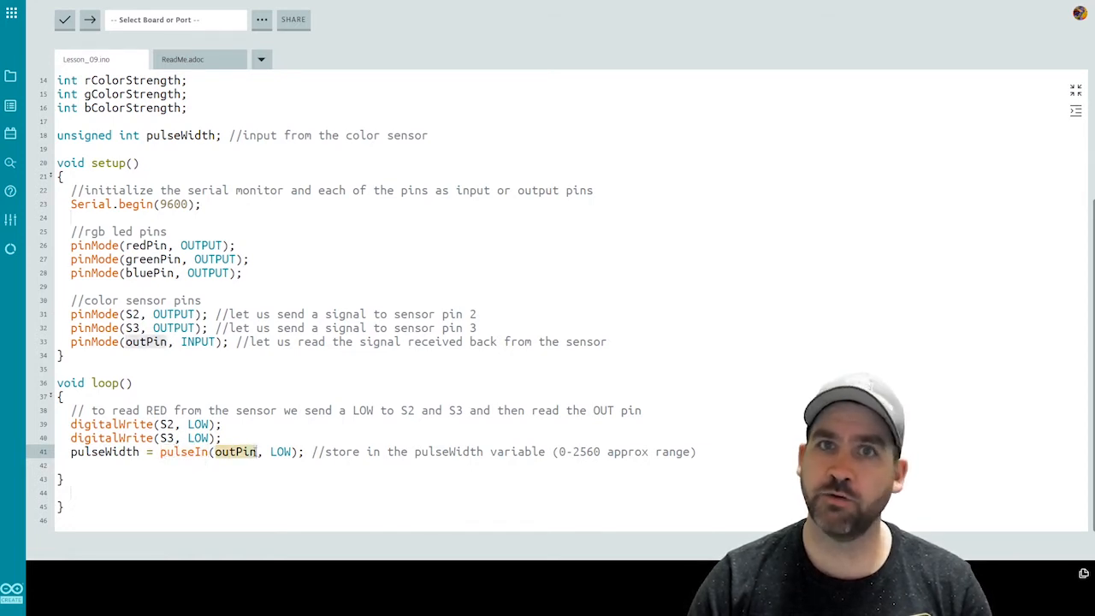
{"action": "double_click", "coordinate": [281, 452]}
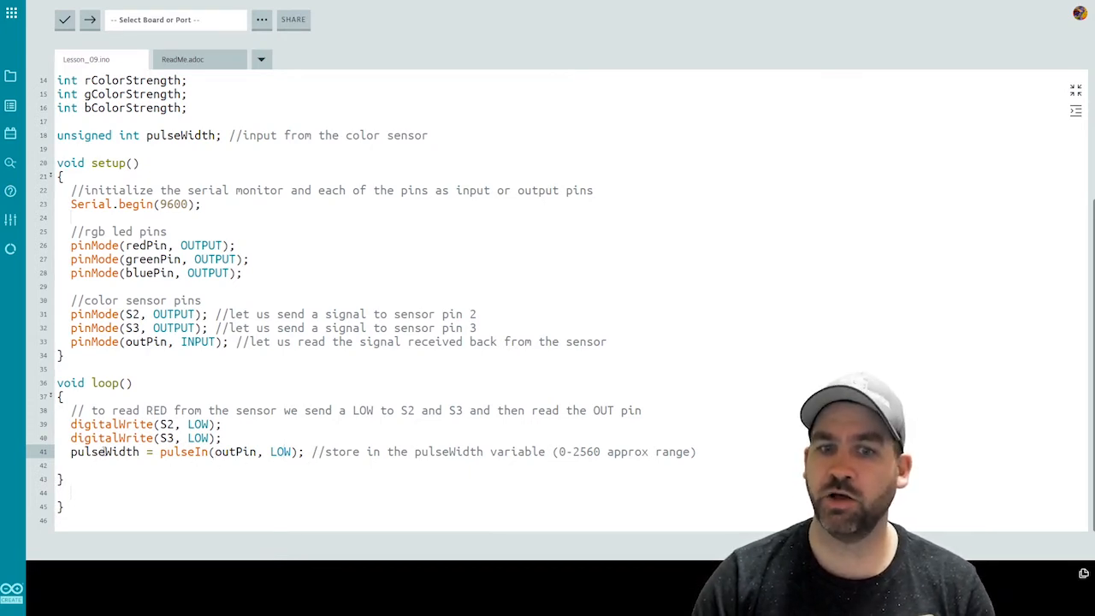
{"action": "double_click", "coordinate": [578, 452]}
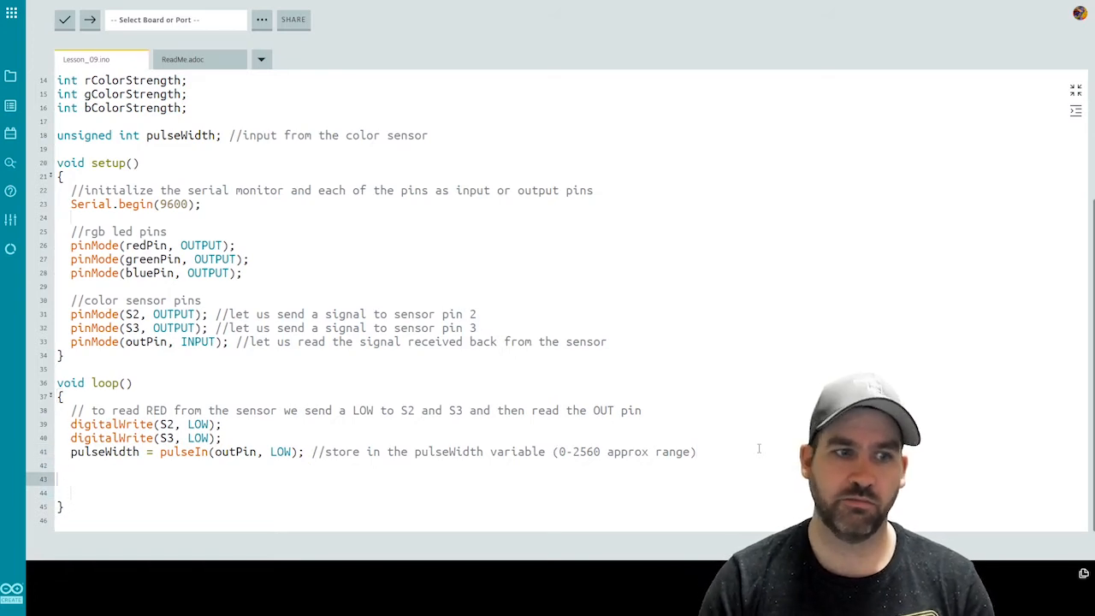
Compute rColorStrength = (pulseWidth/10)-1 then invert it with 255-rColorStrength.
{"action": "scroll", "scroll_direction": "down", "scroll_amount": 3}
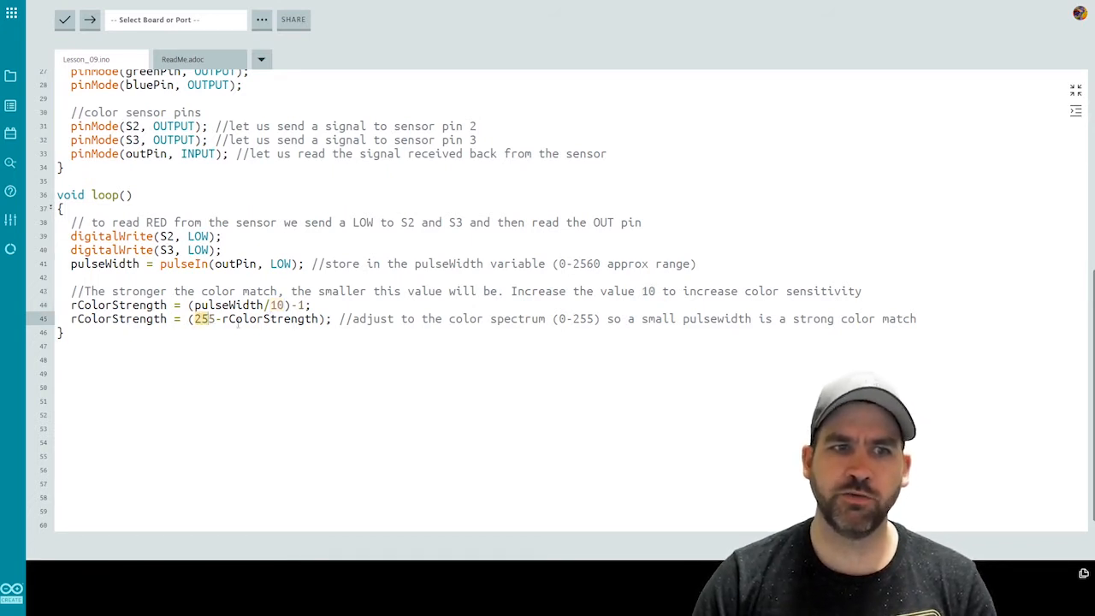
{"action": "double_click", "coordinate": [267, 318]}
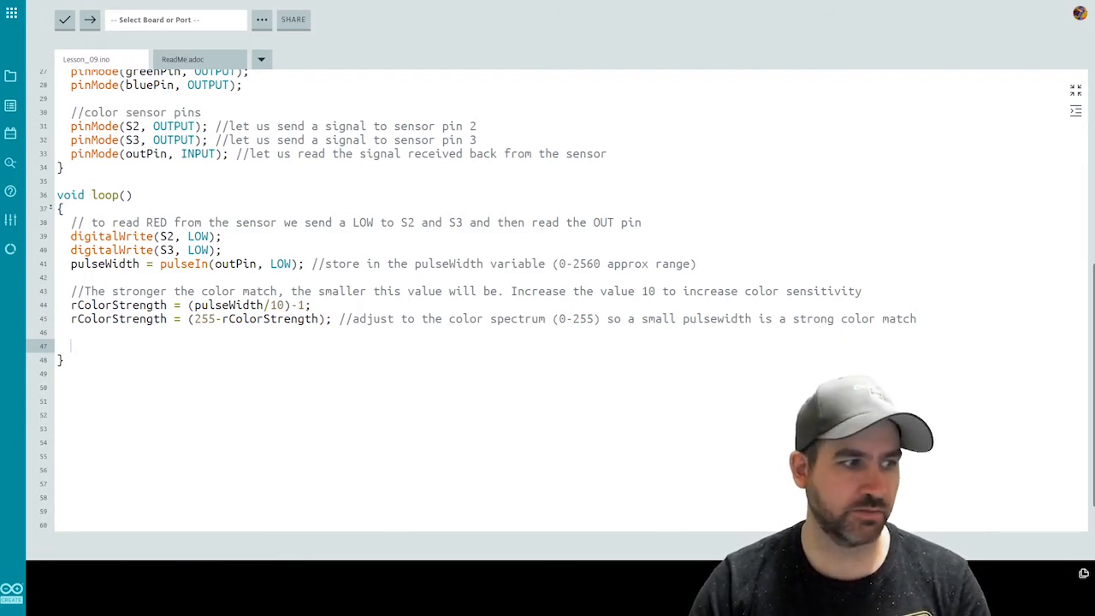
Add the green block (S2/S3 HIGH, pulseWidth/14) and blue block (S2 LOW, S3 HIGH, pulseWidth/11).
{"action": "type", "text": "//Repeat to read the green (S2 - High and S3 - High)"}
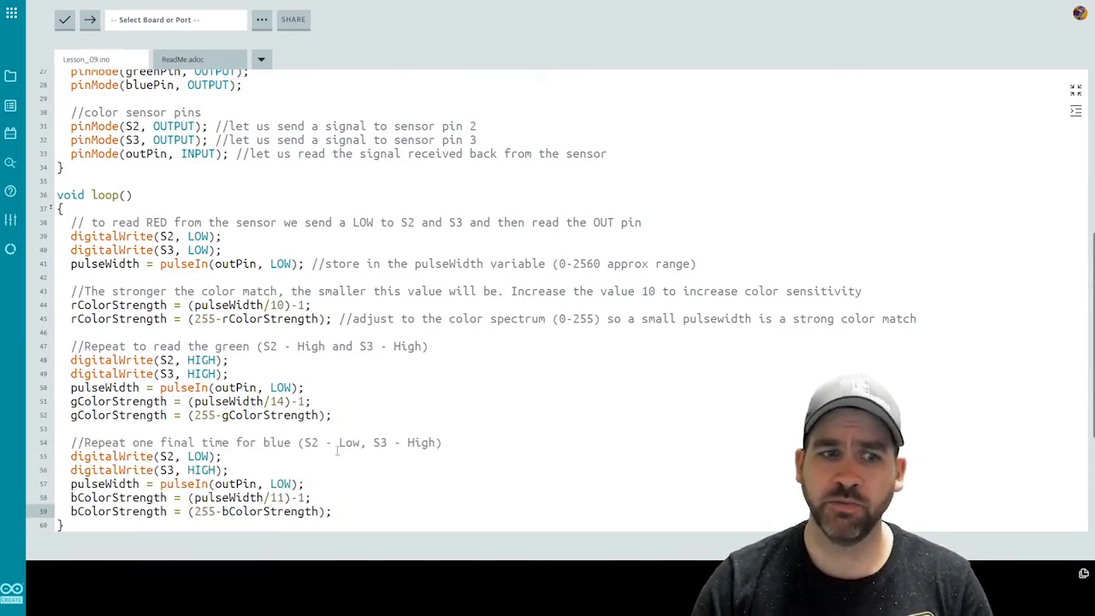
{"action": "scroll", "scroll_direction": "down", "scroll_amount": 3}
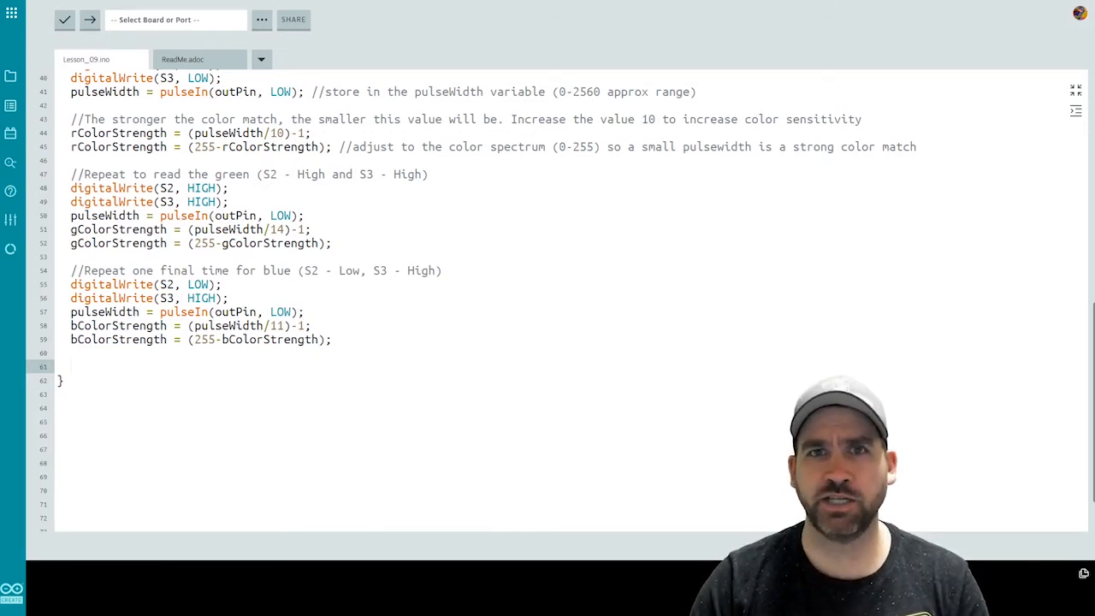
Print r, g, b with spaces, delay(250), and set red to 255 when red is biggest.
{"action": "scroll", "scroll_direction": "down", "scroll_amount": 3}
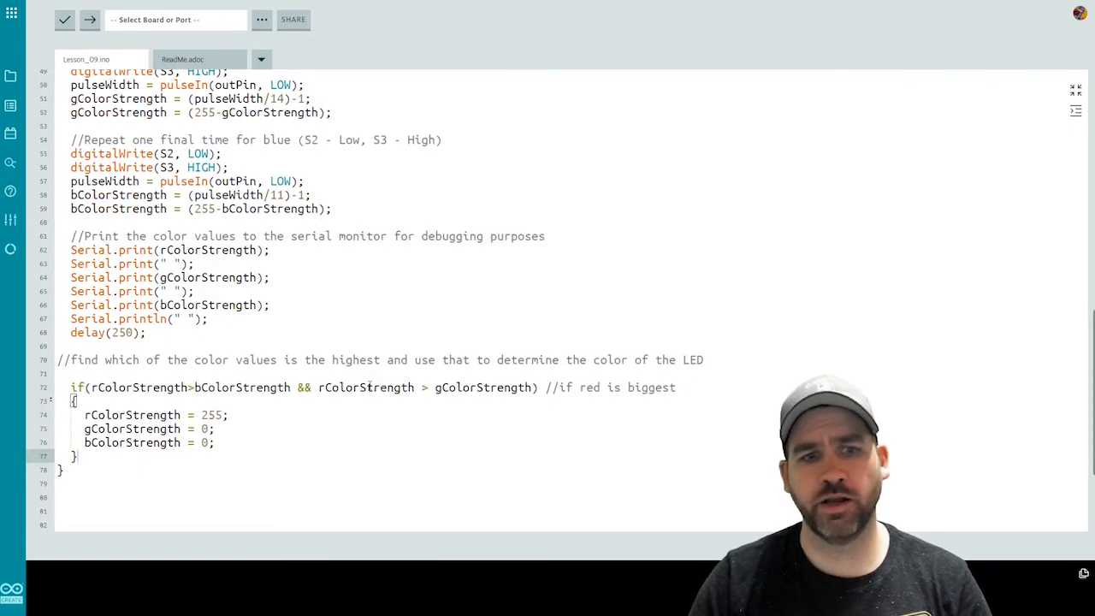
Add else-if branches setting green 255 or blue 255 when that colour is biggest, others 0.
{"action": "scroll", "scroll_direction": "down", "scroll_amount": 3}
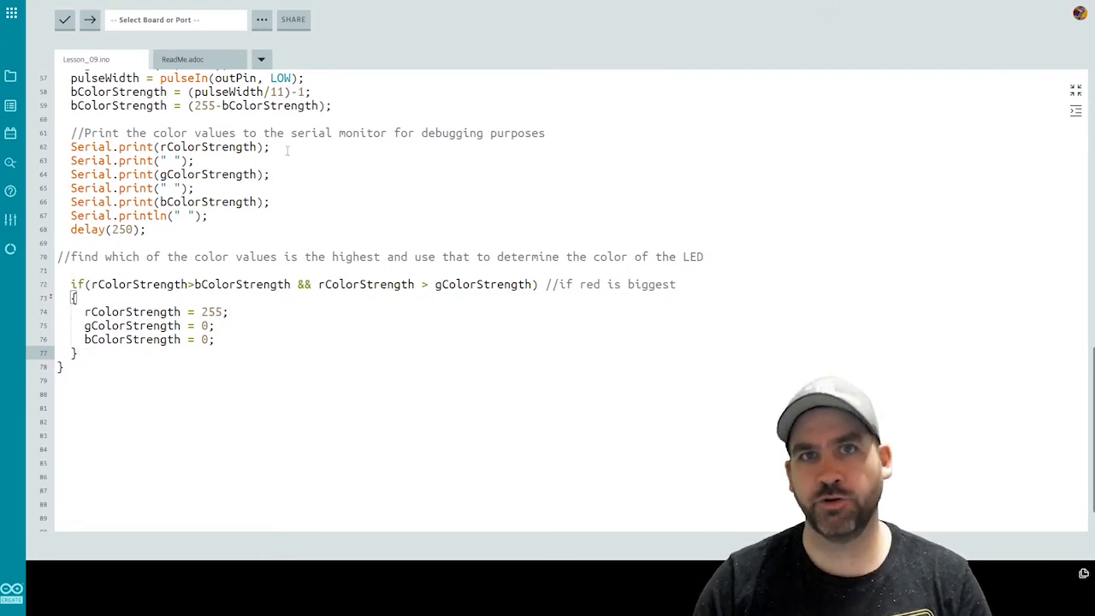
{"action": "scroll", "scroll_direction": "down", "scroll_amount": 3}
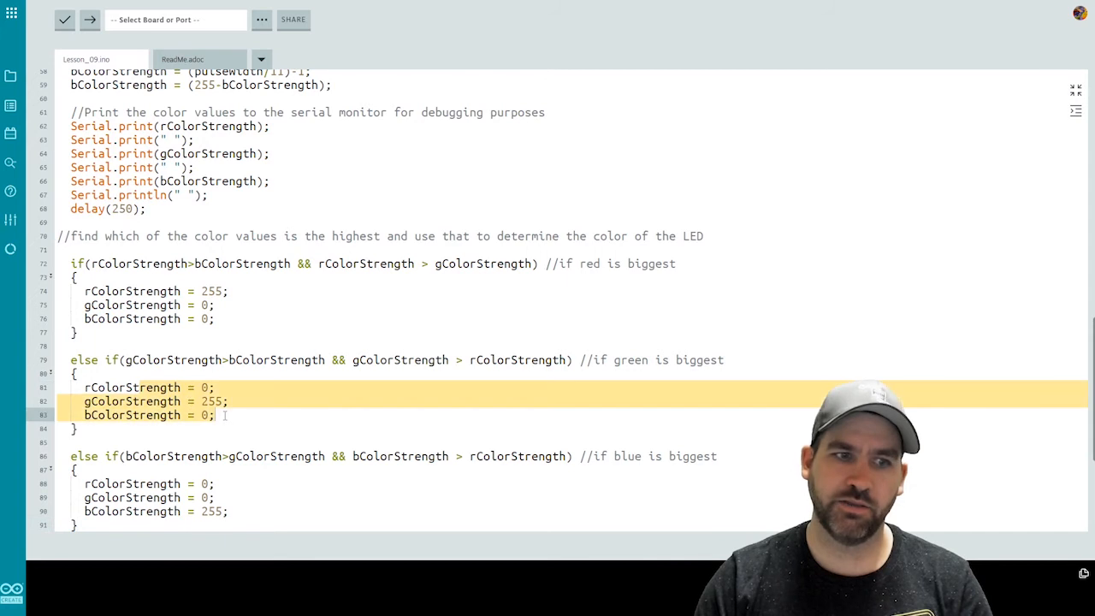
{"action": "left_click", "coordinate": [226, 416]}
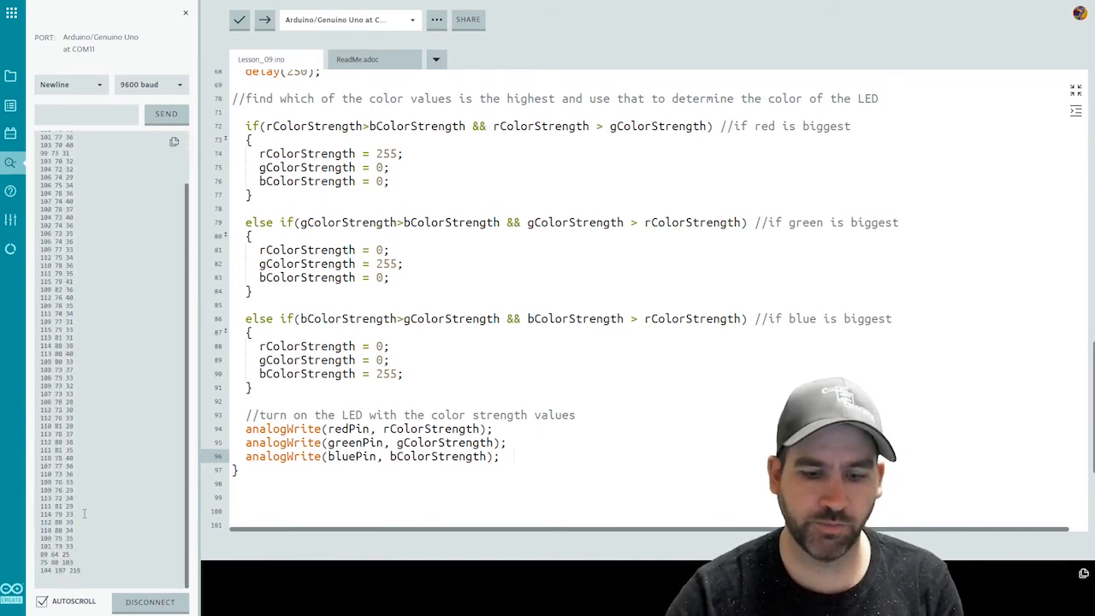
Upload to the Arduino Uno and watch red, green and blue values stream in the Monitor at 9600 baud.
{"action": "scroll", "scroll_direction": "down", "scroll_amount": 3}
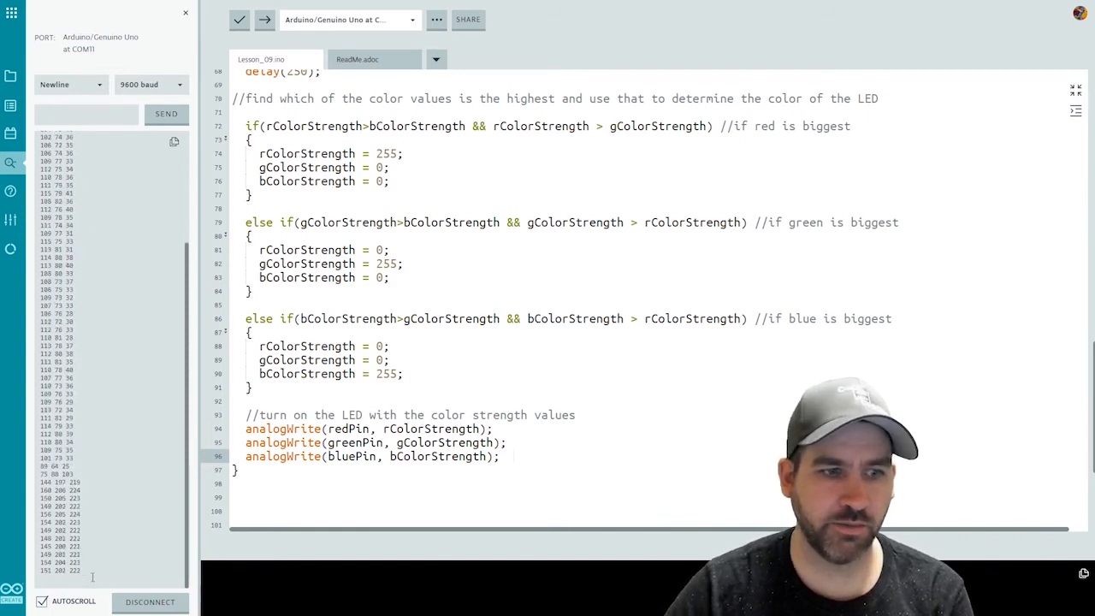